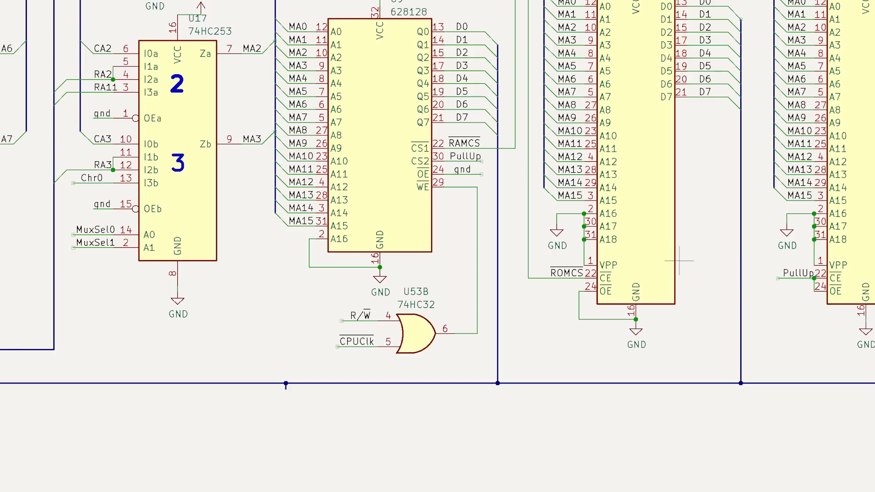
# Enter the BASIC program 10 PRINT "HELLO WORLD!" and 20 GOTO 10 on the VIC-20
pyautogui.moveTo(290, 274); pyautogui.dragTo(508, 385)
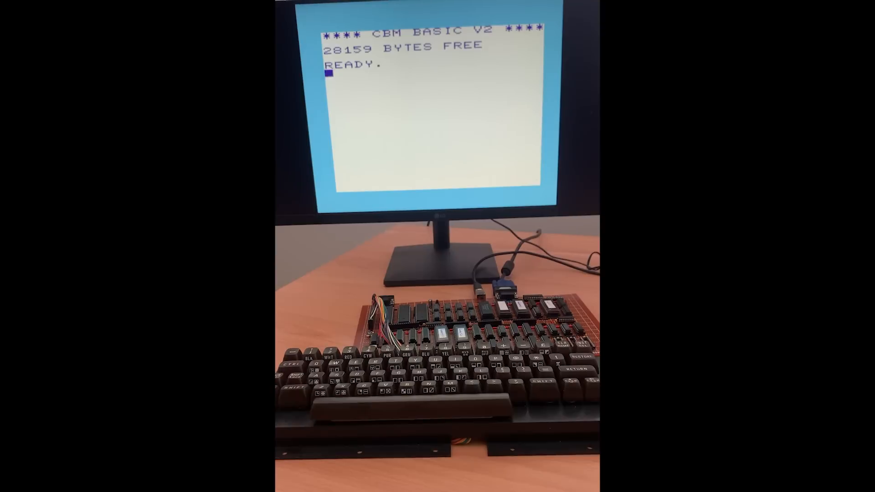
pyautogui.write('10 P')
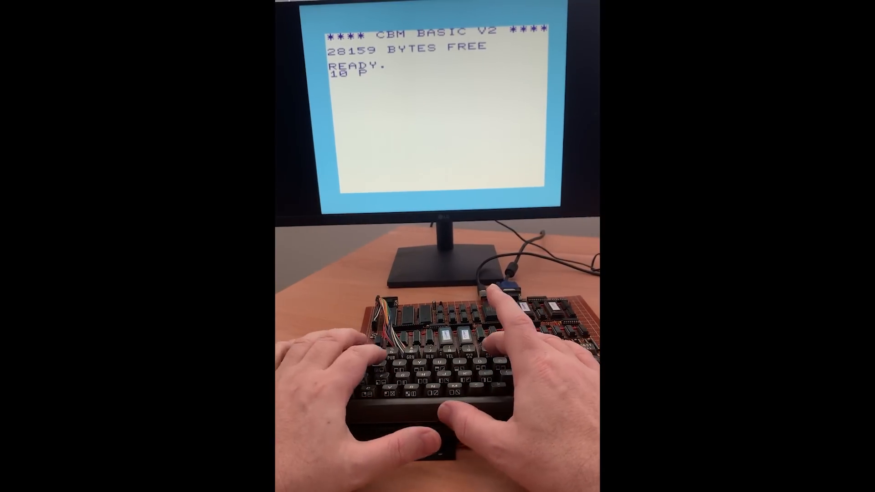
pyautogui.write('RINT')
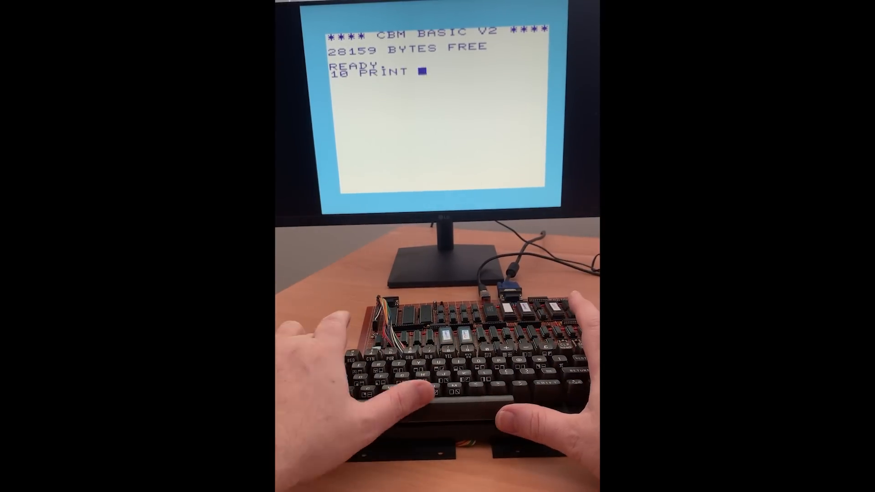
pyautogui.write('"HELLO WORLD!')
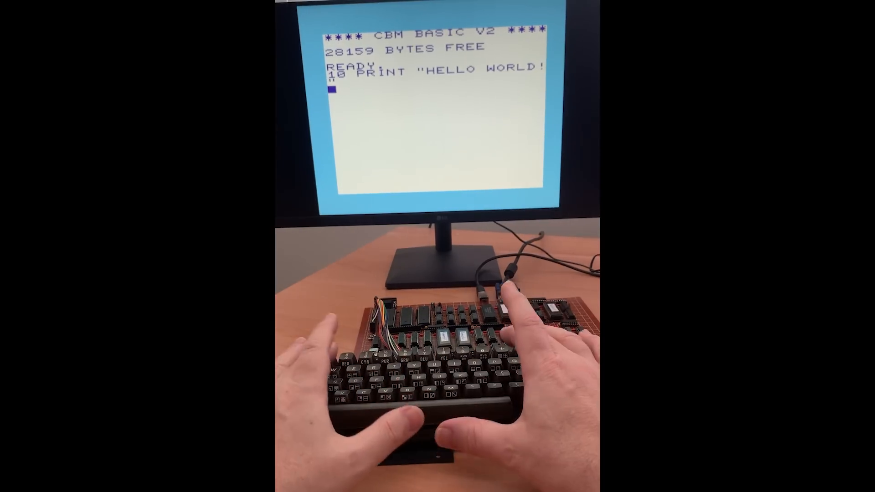
pyautogui.write('20 GOTO 10')
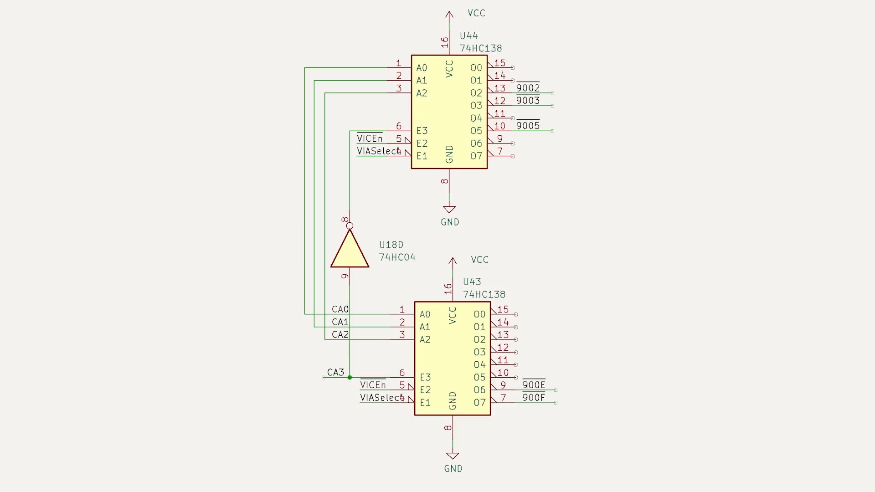
pyautogui.moveTo(486, 52); pyautogui.dragTo(575, 427)
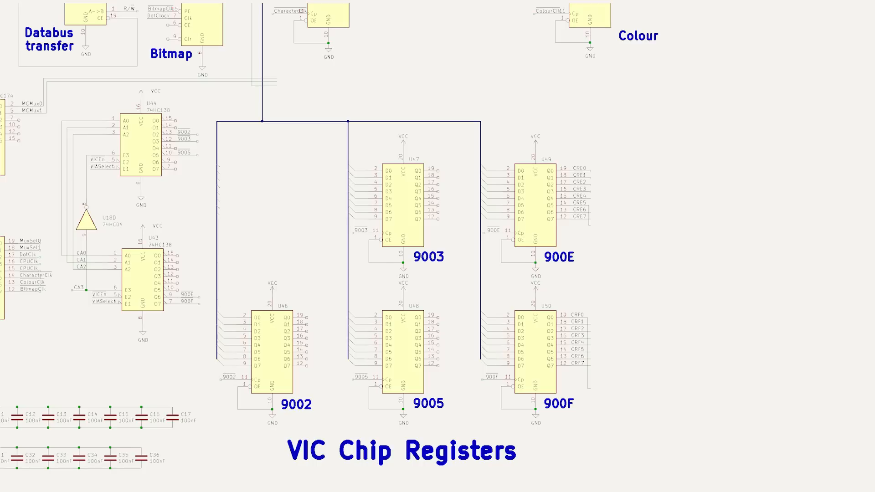
pyautogui.click(270, 200)
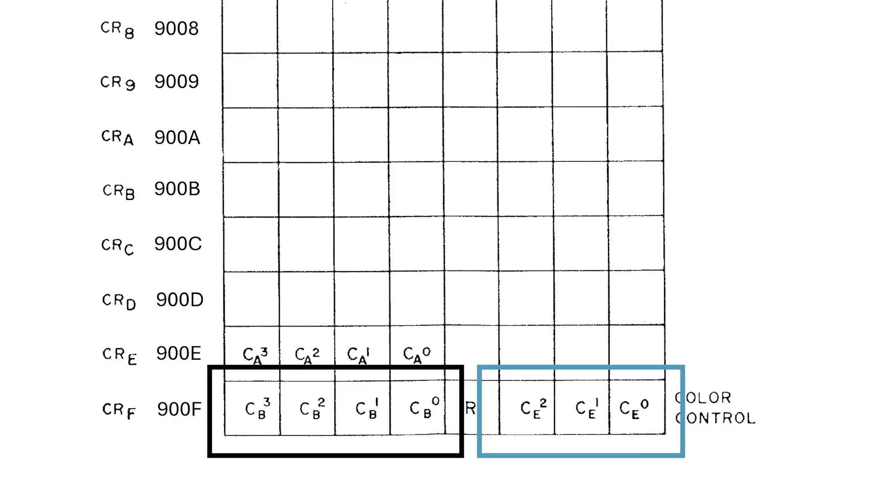
pyautogui.write('4 - bits')
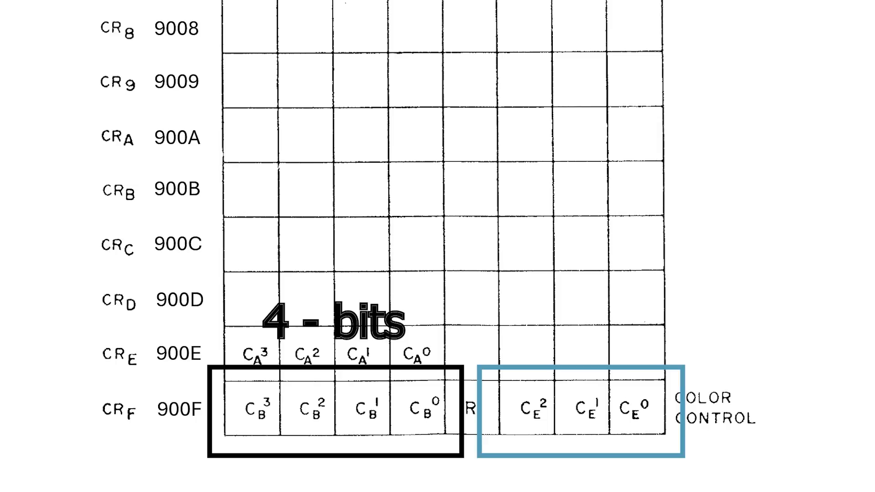
pyautogui.write('3 - bits')
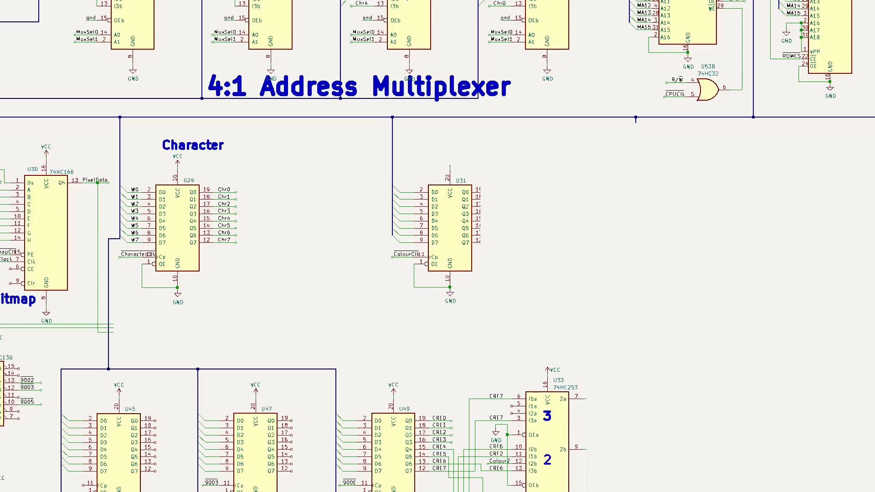
# Single out latch U32 74HC174 clocked by BitmapClk feeding the PixelData gate toward J2
pyautogui.click(550, 218)
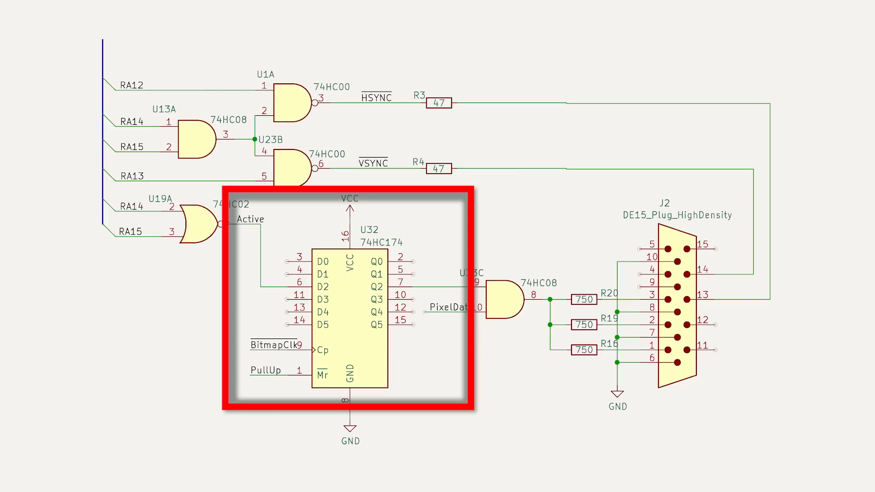
pyautogui.scroll(-3)
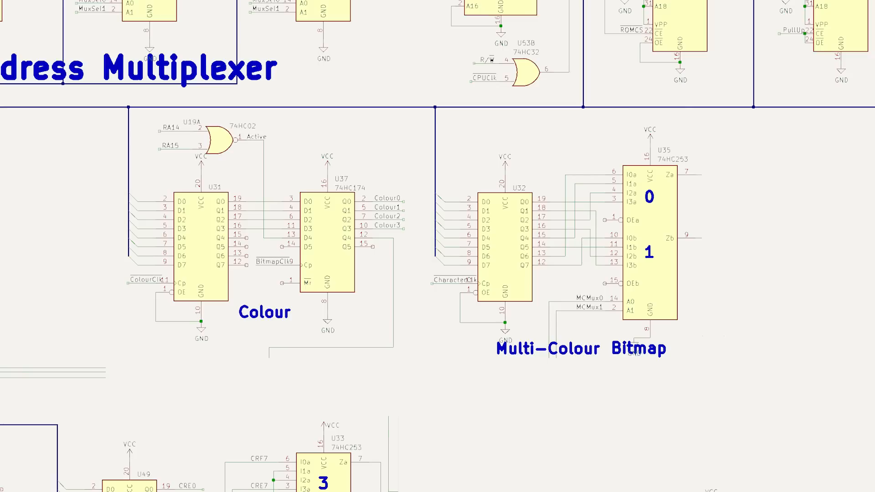
# Single out latch U32 in the Multi-Colour Bitmap section capturing the bitmap read for U35
pyautogui.click(504, 251)
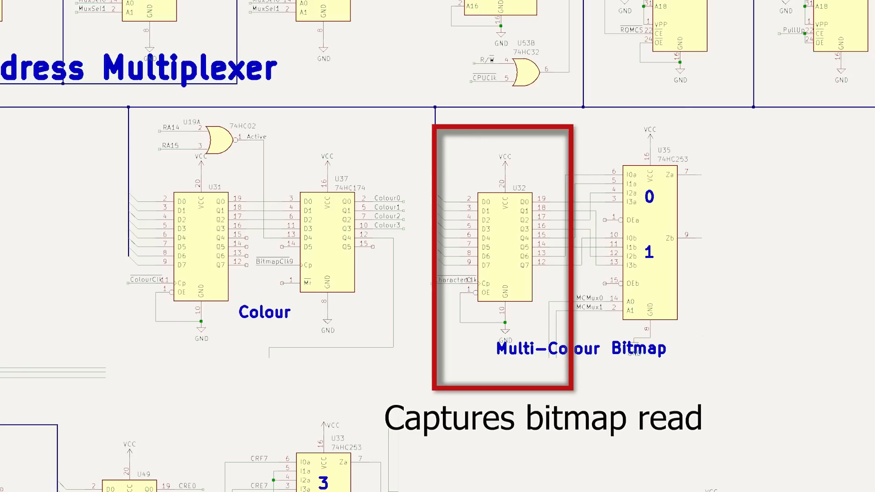